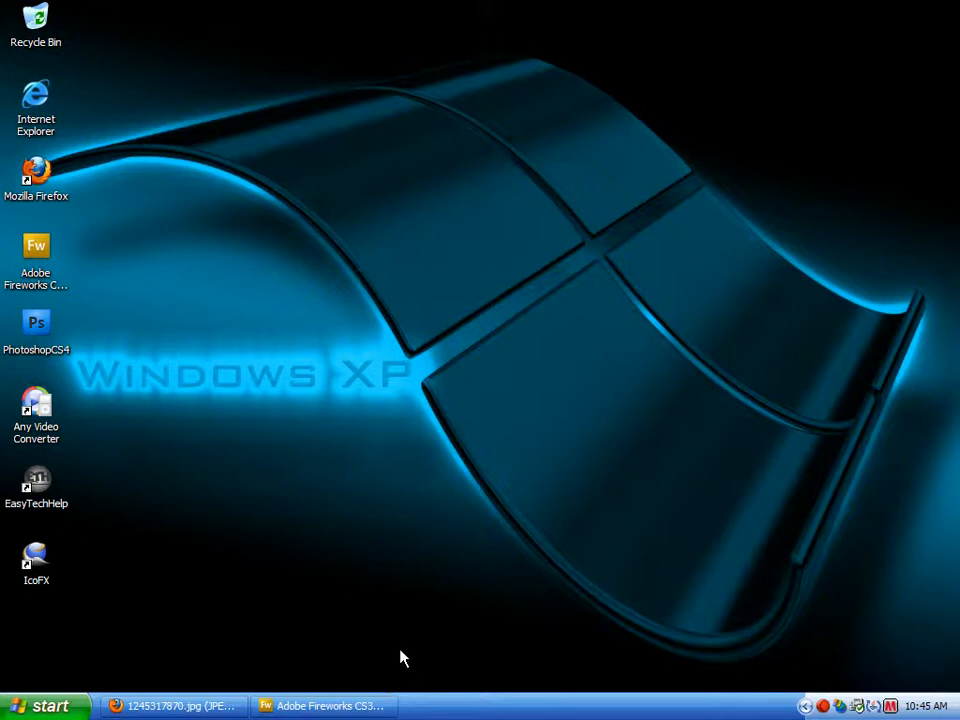
pyautogui.moveTo(144, 672)
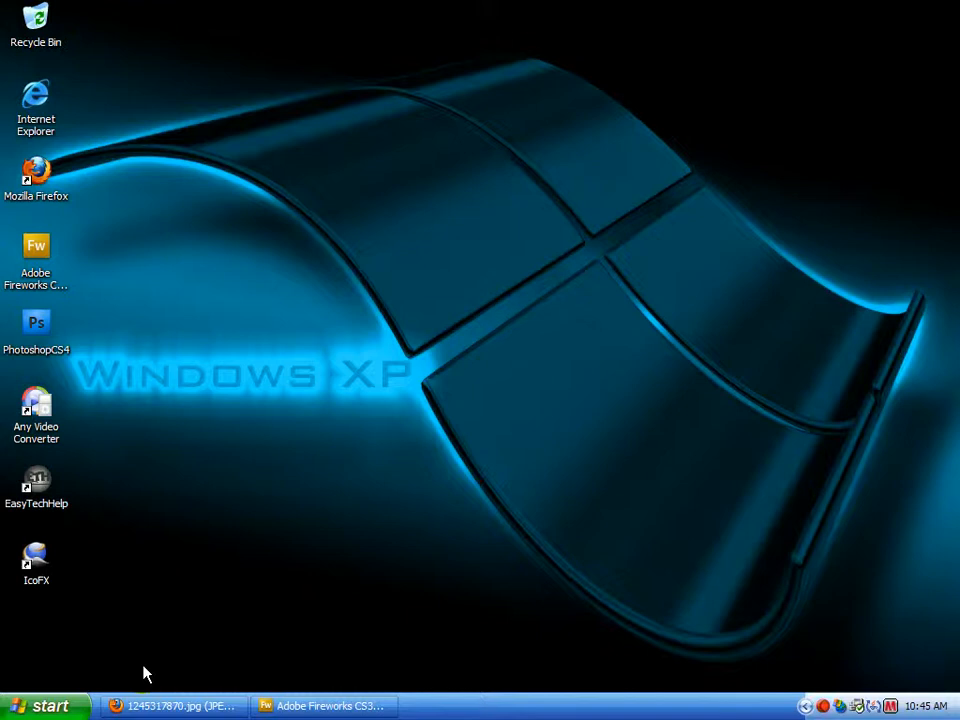
# Check the bird picture in the Firefox tab, then return to the Fireworks button document
pyautogui.click(176, 706)
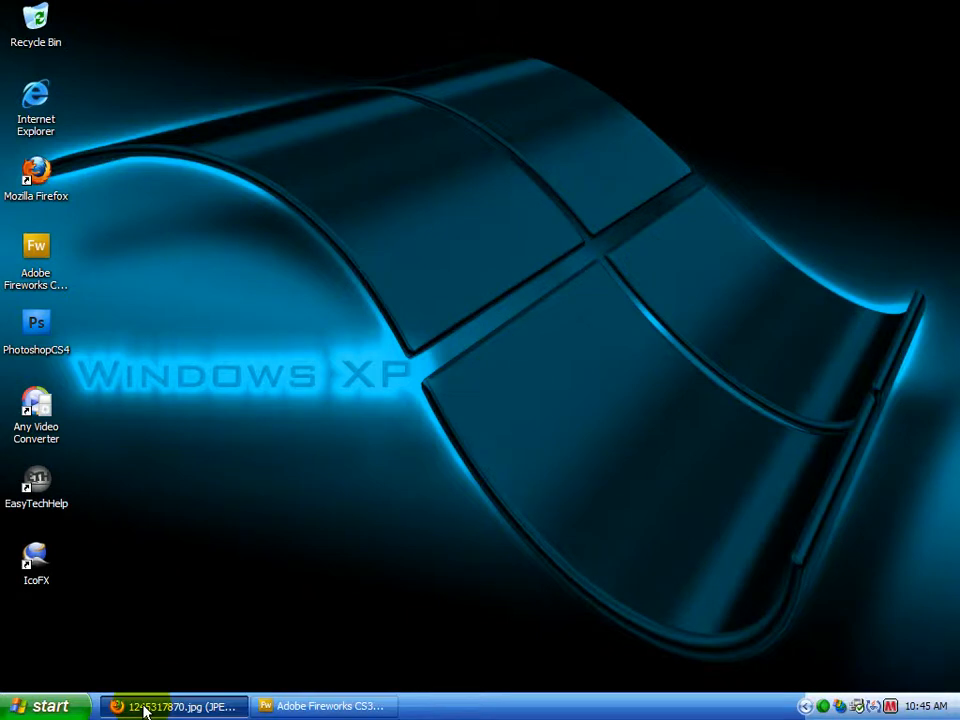
pyautogui.click(176, 706)
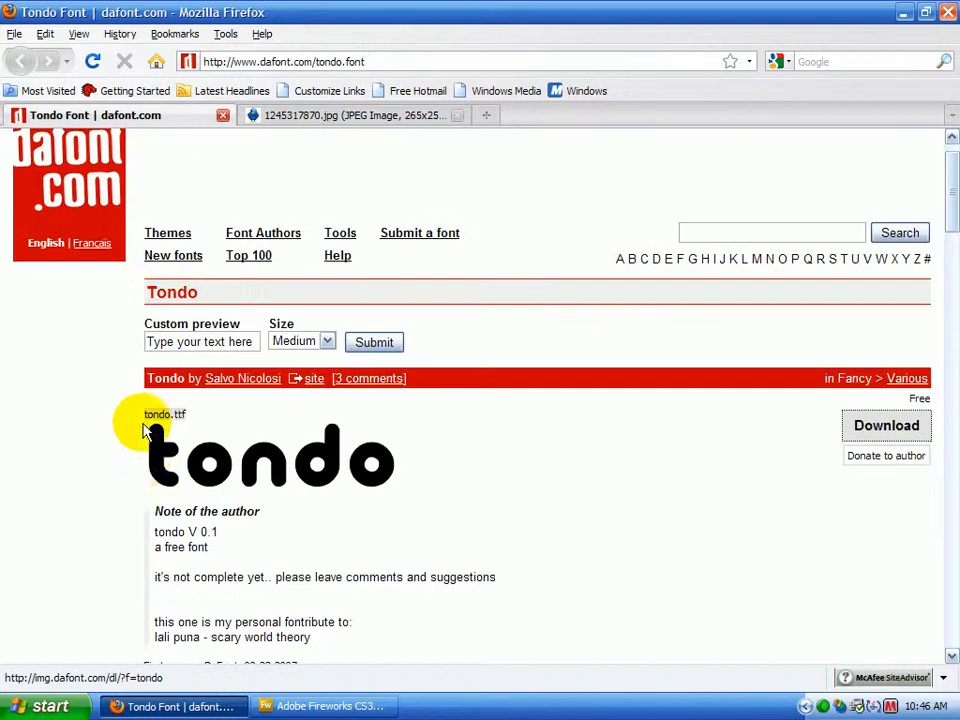
pyautogui.click(350, 114)
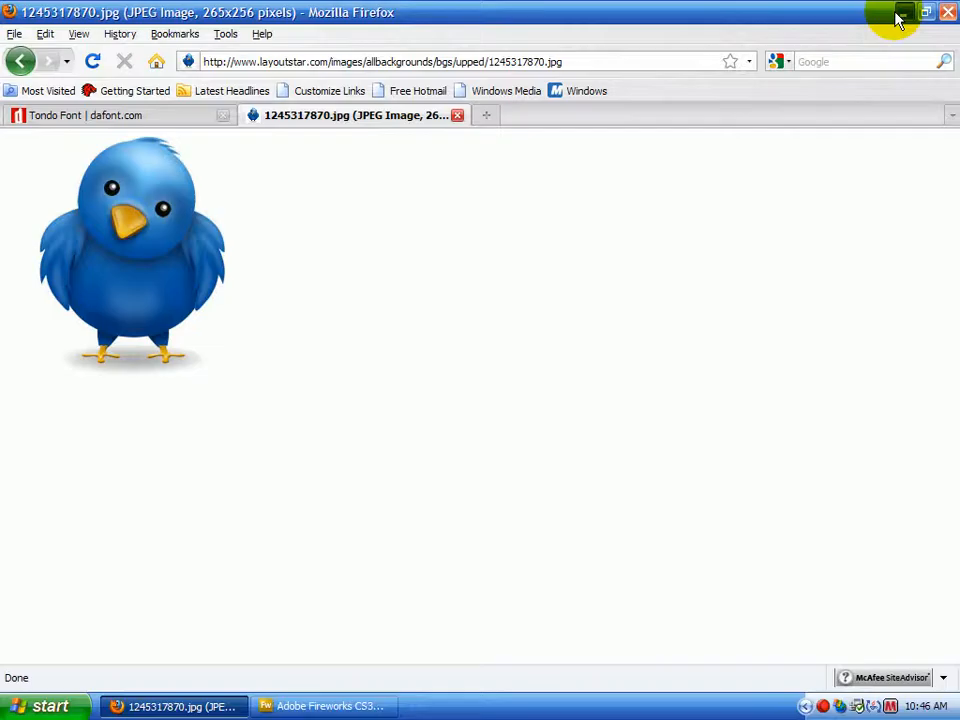
pyautogui.click(904, 12)
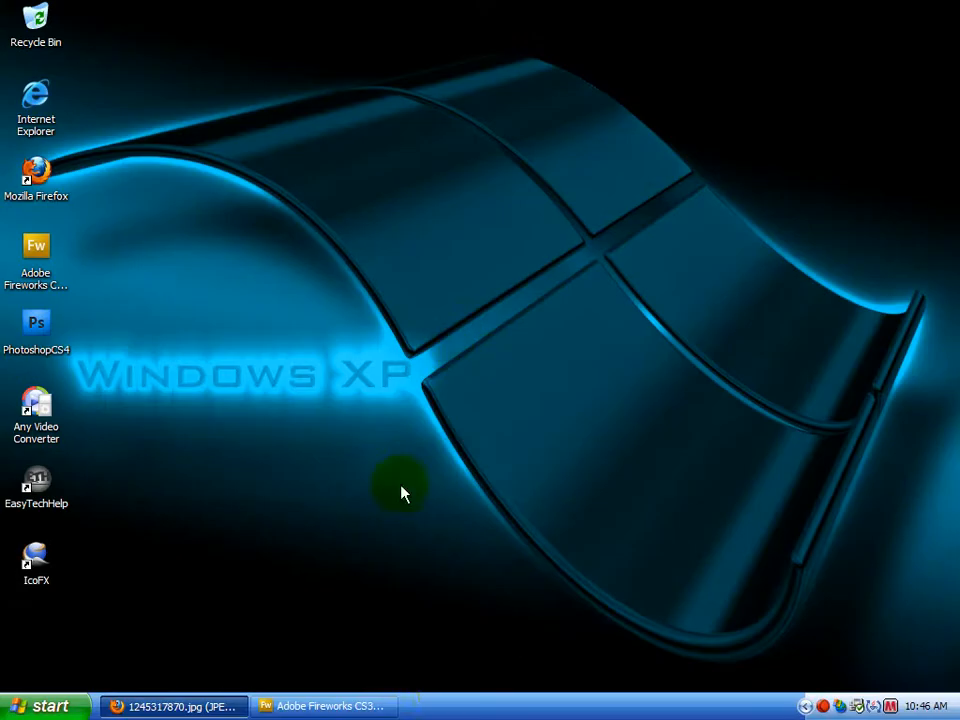
pyautogui.click(324, 706)
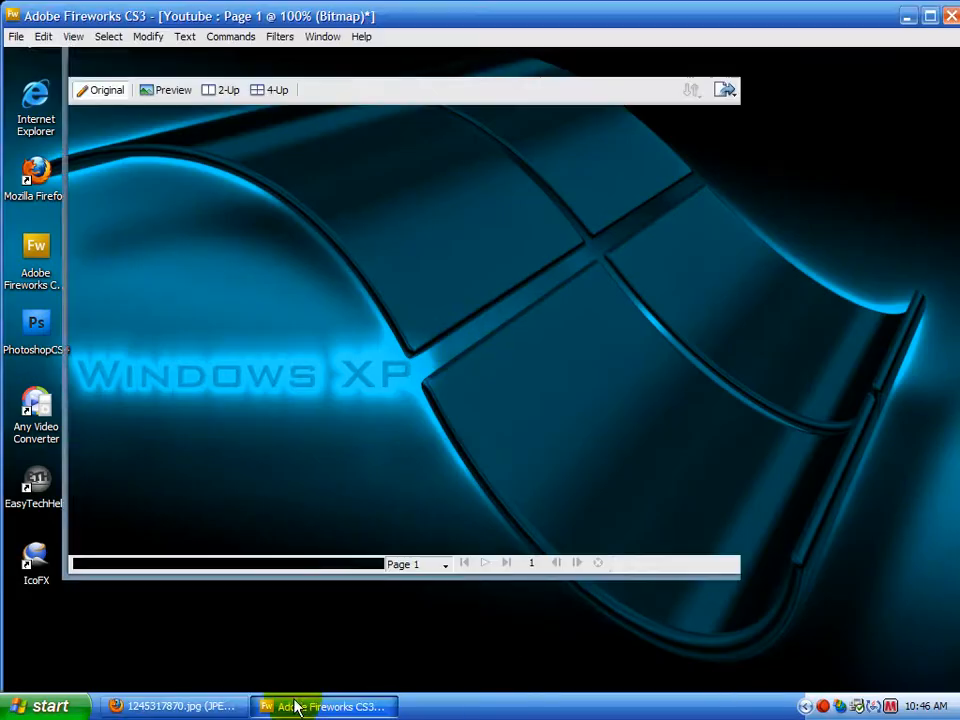
pyautogui.click(324, 706)
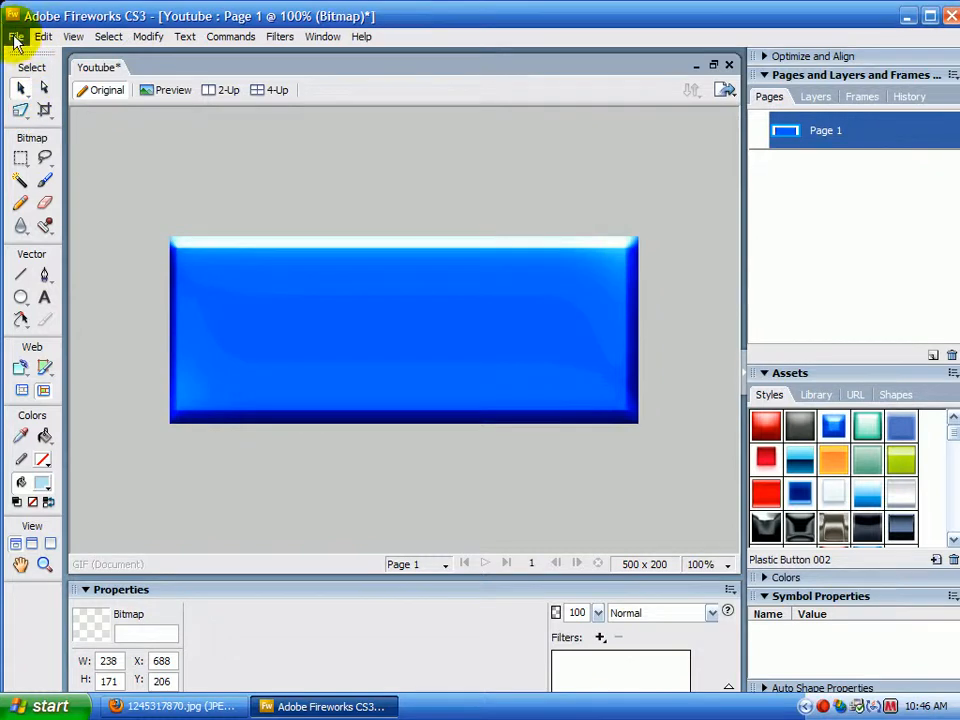
# Start an image import via File > Import and browse the My Pictures folder
pyautogui.click(16, 36)
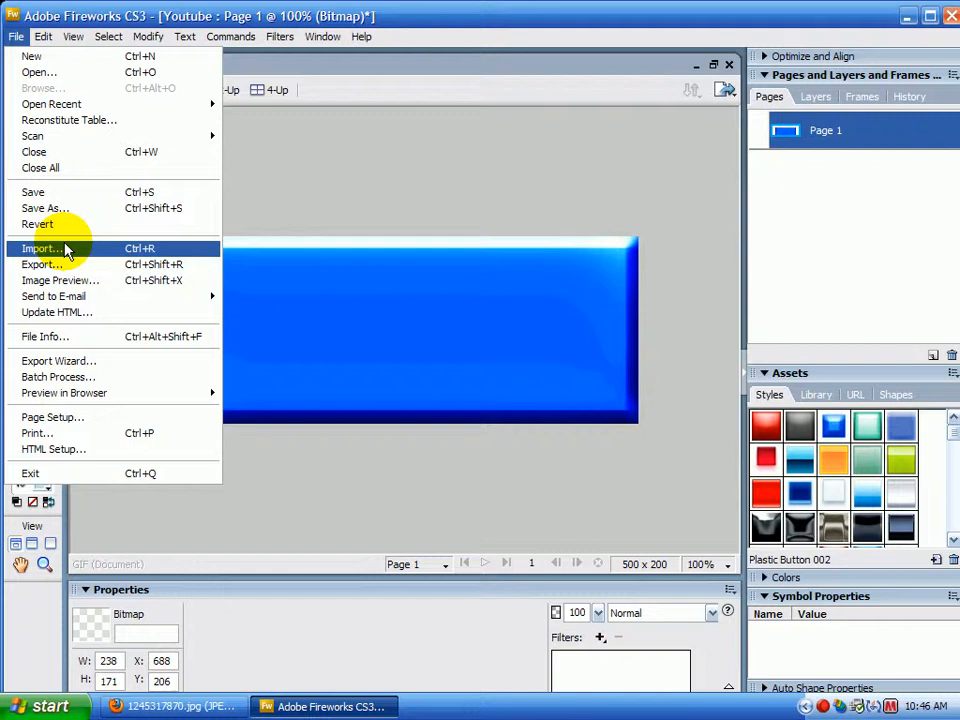
pyautogui.click(40, 248)
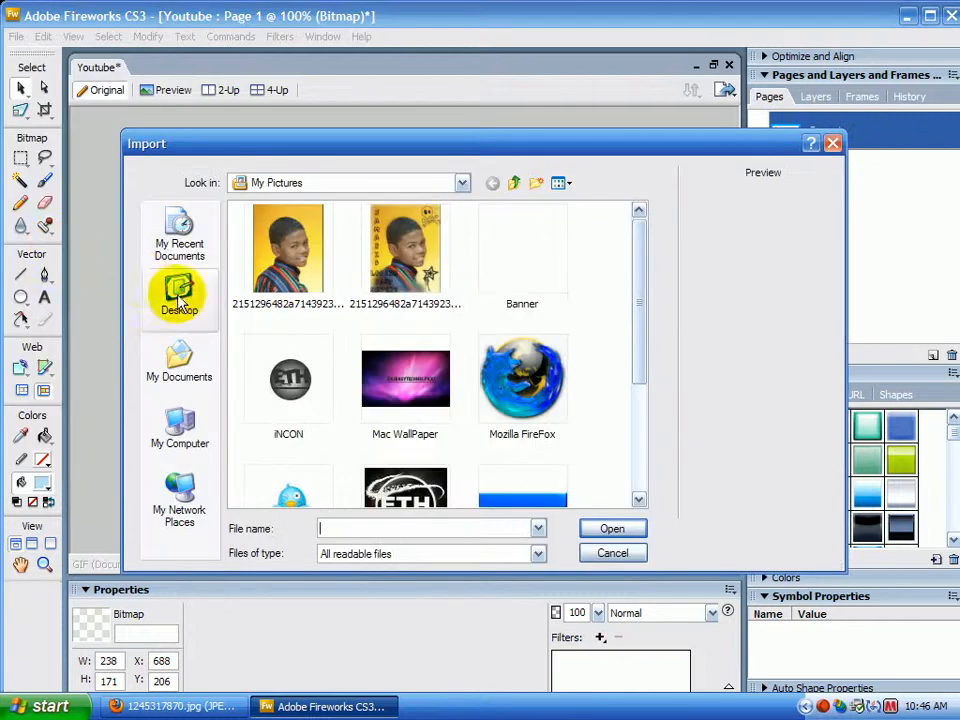
pyautogui.scroll(-3)
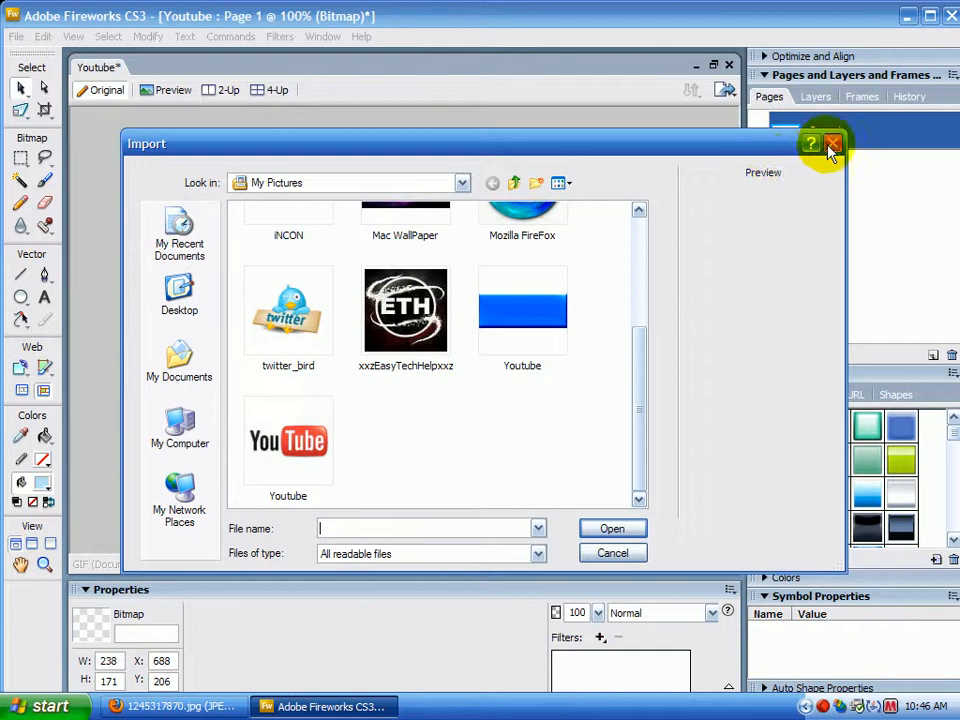
# Cancel the import and save the blue bird picture from Firefox into My Pictures as a JPEG
pyautogui.click(832, 144)
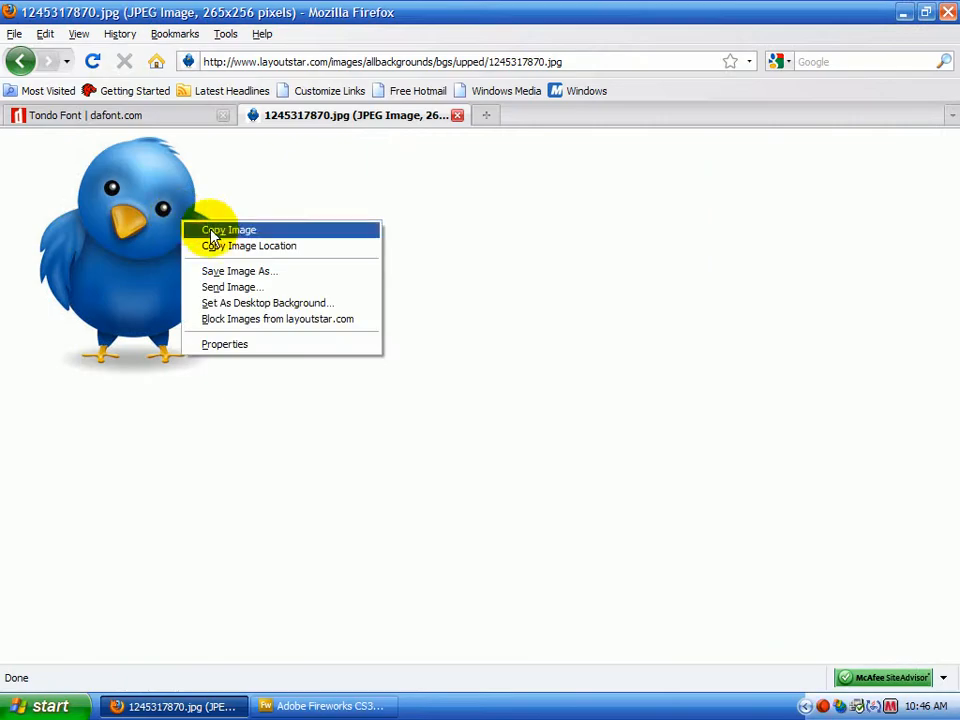
pyautogui.click(238, 270)
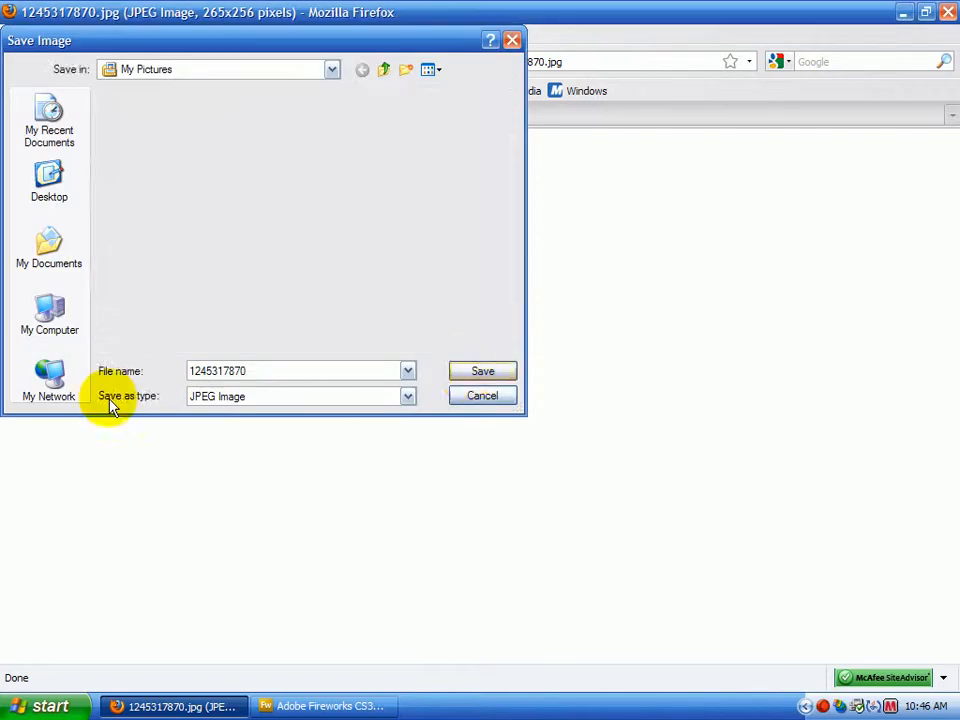
pyautogui.click(482, 396)
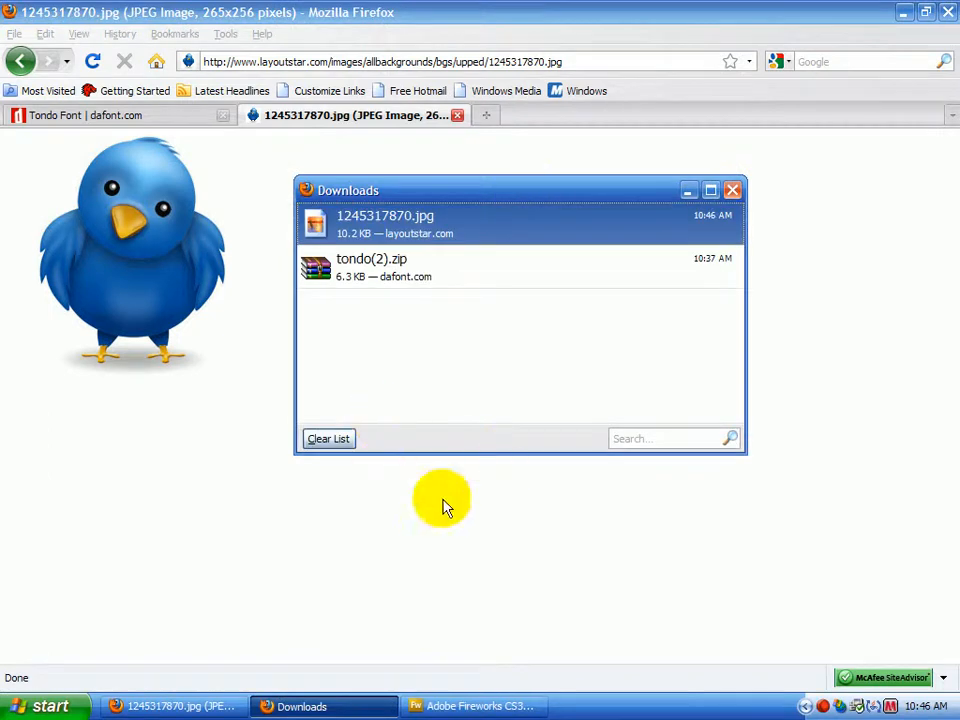
pyautogui.click(328, 438)
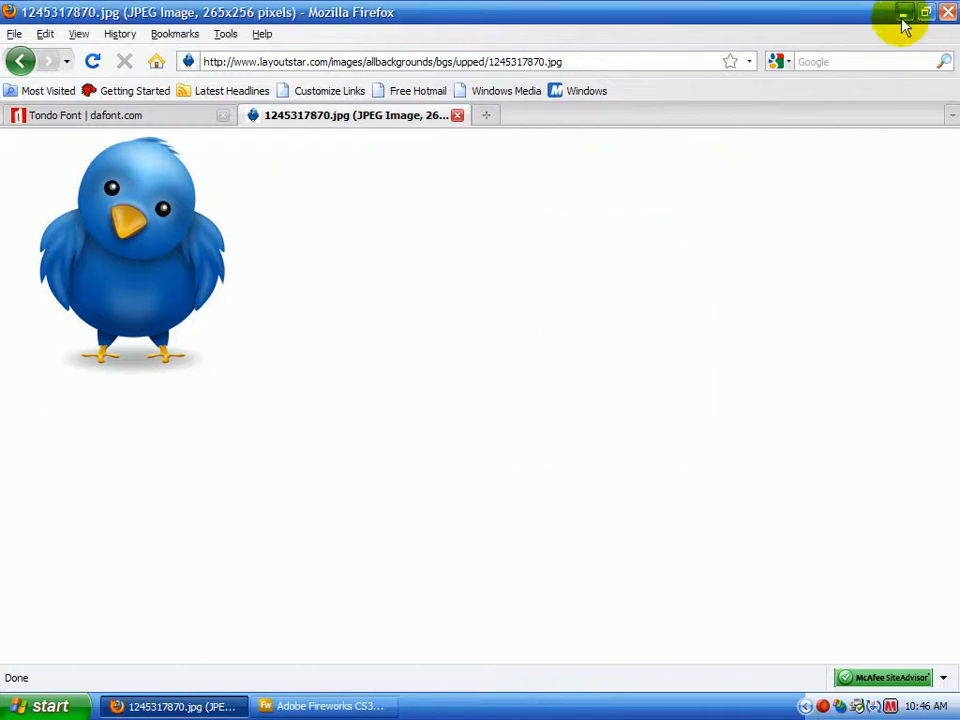
pyautogui.click(322, 706)
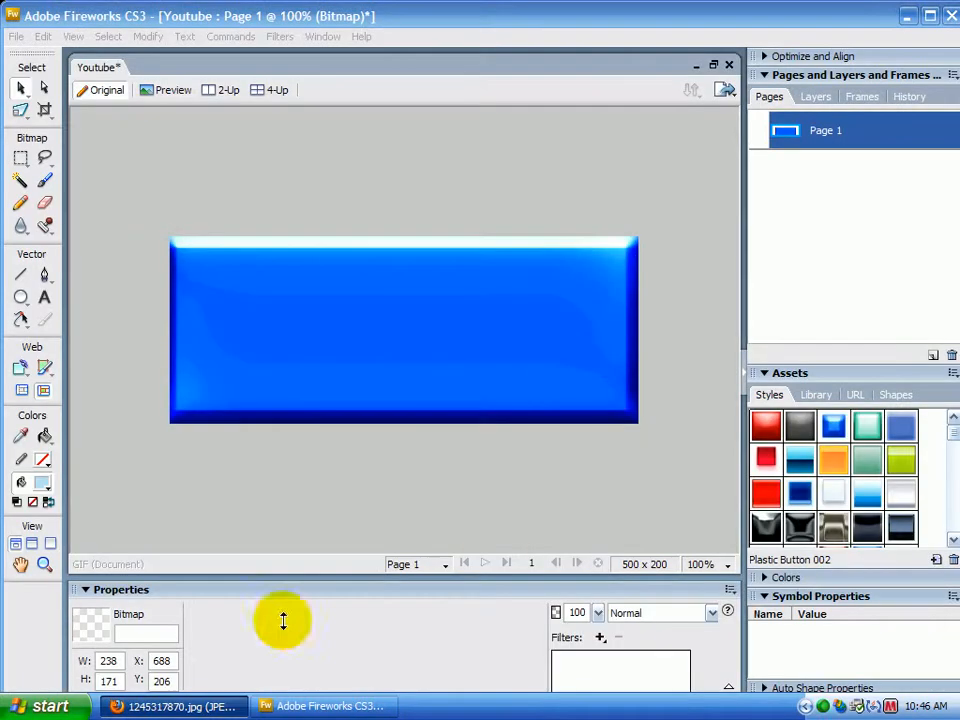
pyautogui.click(16, 36)
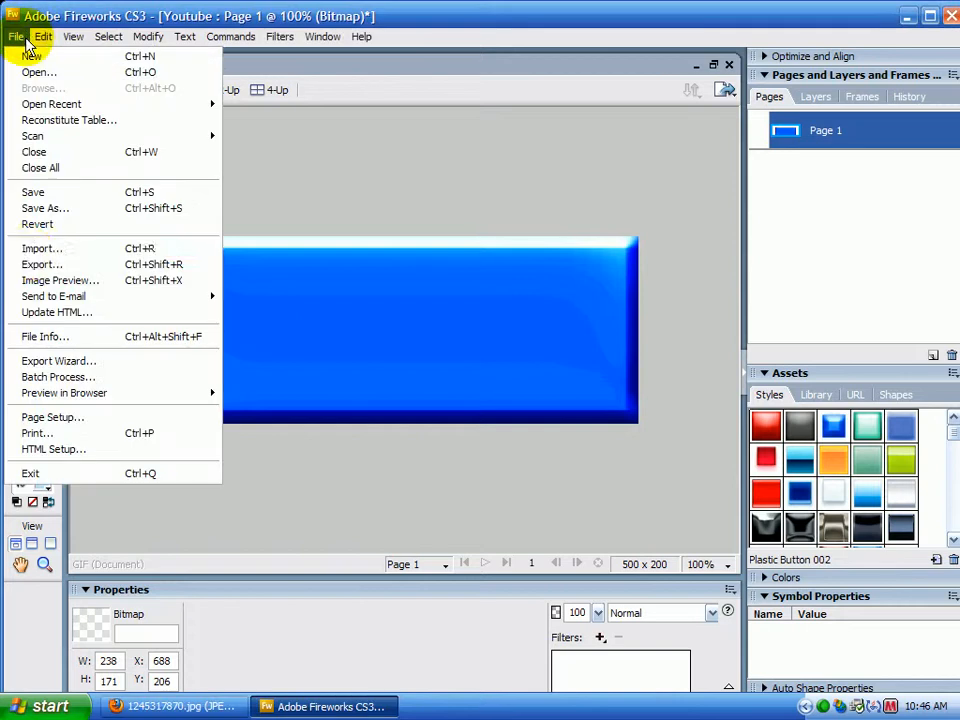
pyautogui.click(42, 248)
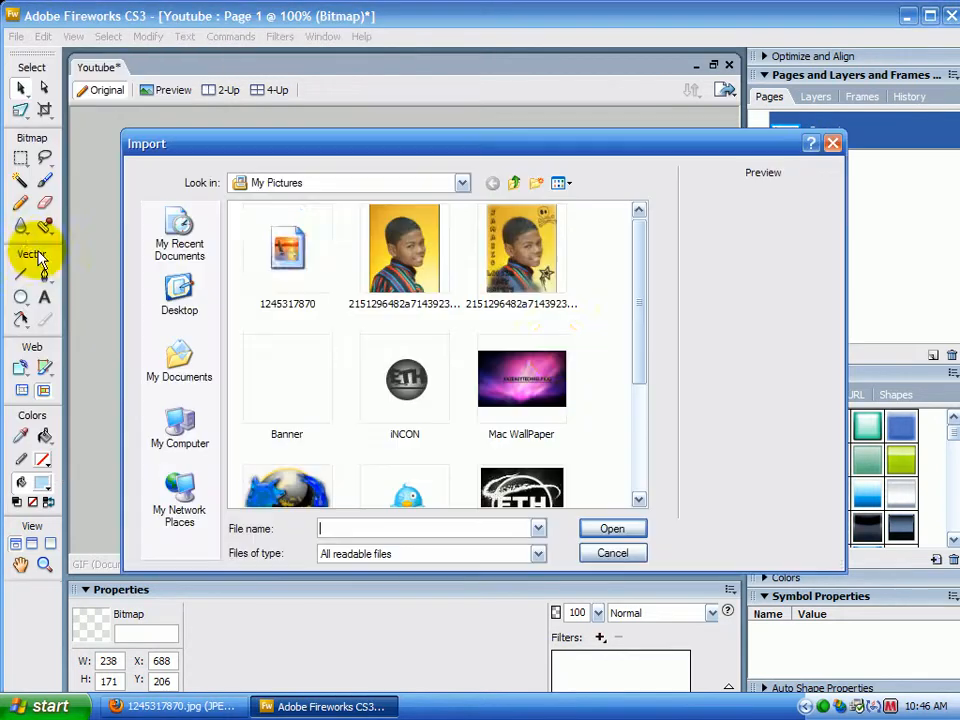
pyautogui.click(288, 248)
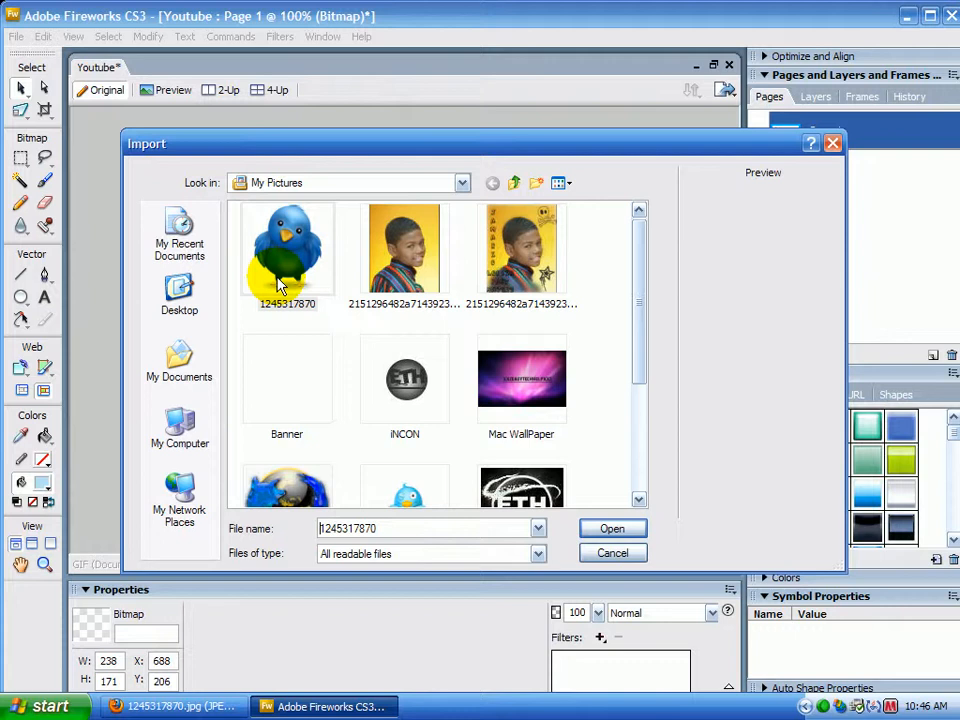
pyautogui.click(612, 528)
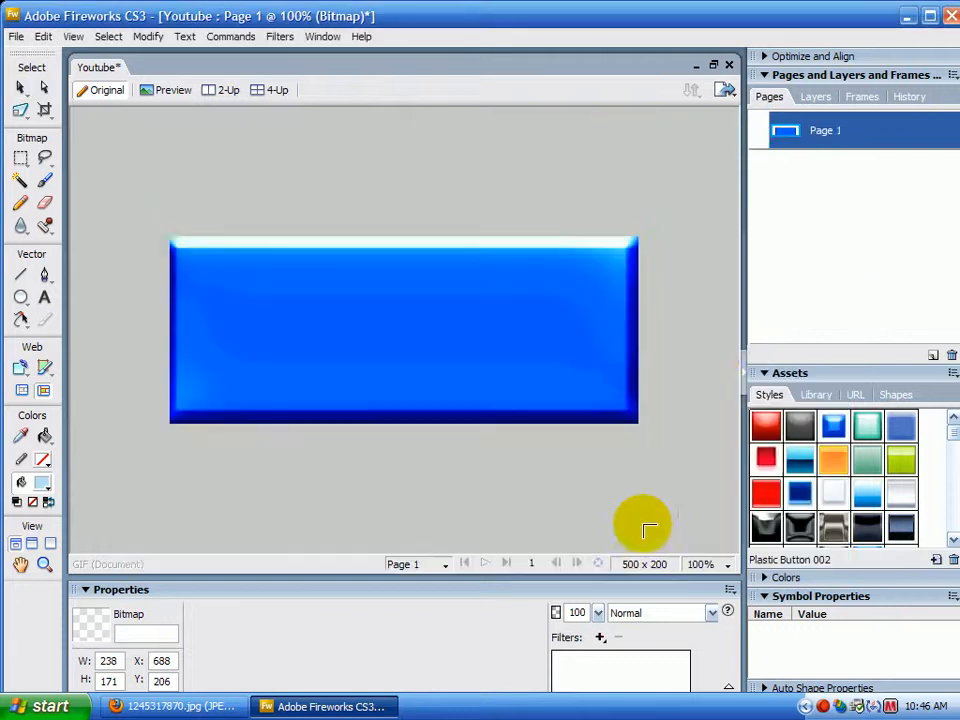
pyautogui.moveTo(568, 378)
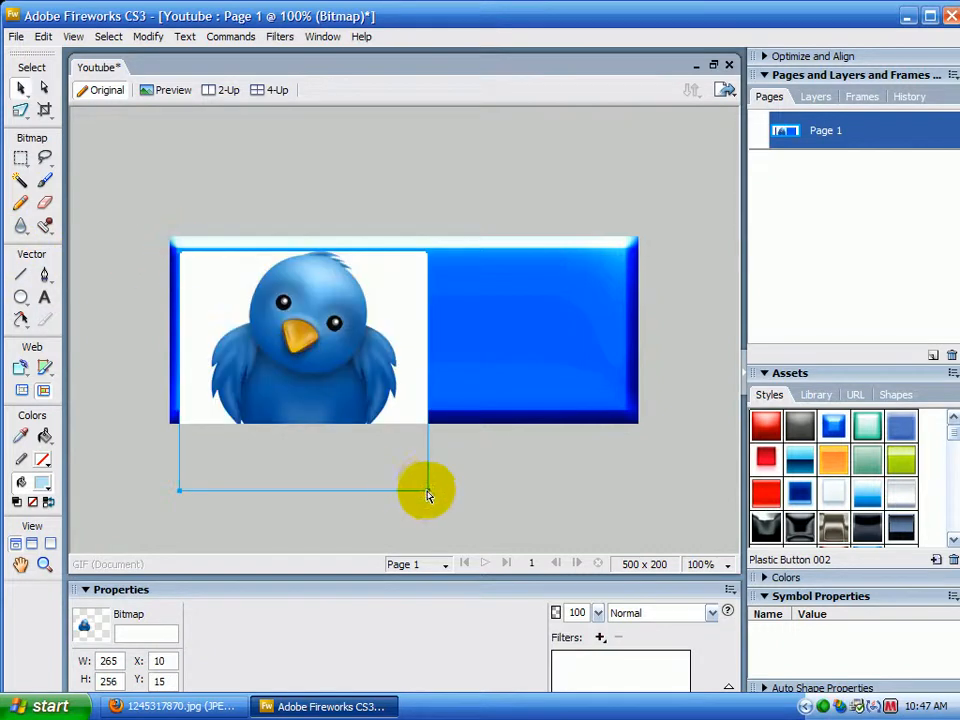
# Scale and place the bird bitmap to fit the left end of the blue button
pyautogui.moveTo(428, 490); pyautogui.dragTo(428, 420)
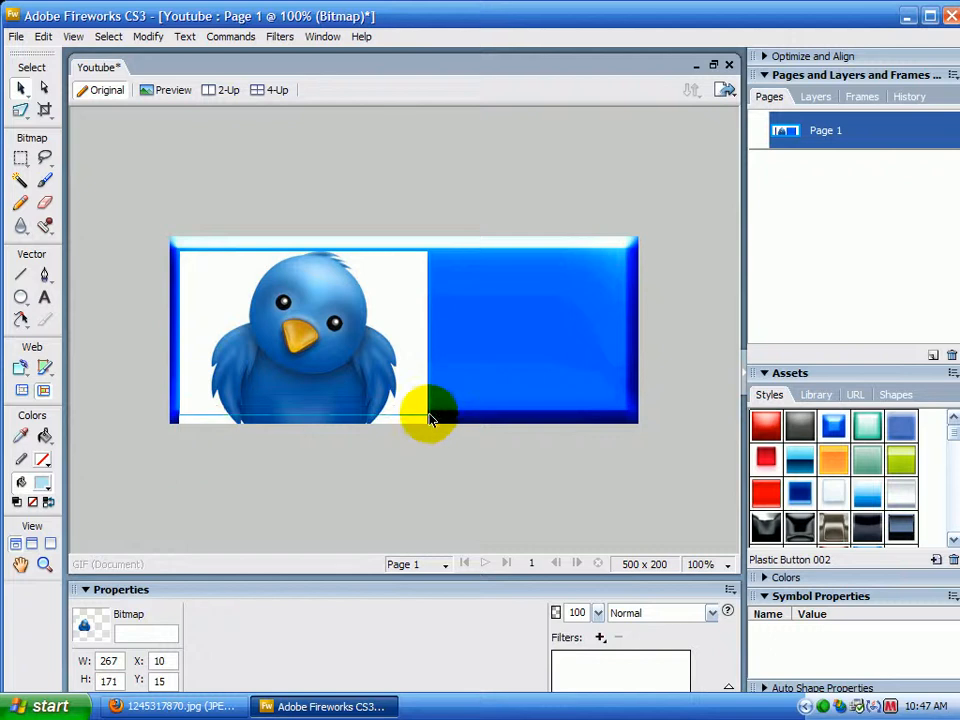
pyautogui.moveTo(430, 414); pyautogui.dragTo(424, 260)
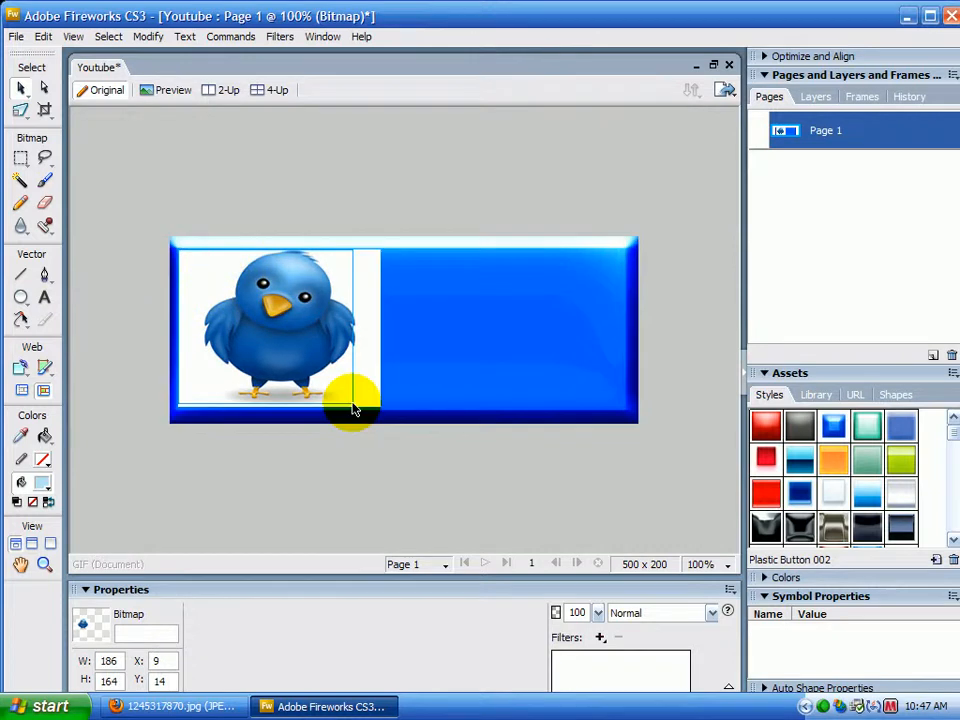
pyautogui.moveTo(356, 404); pyautogui.dragTo(264, 392)
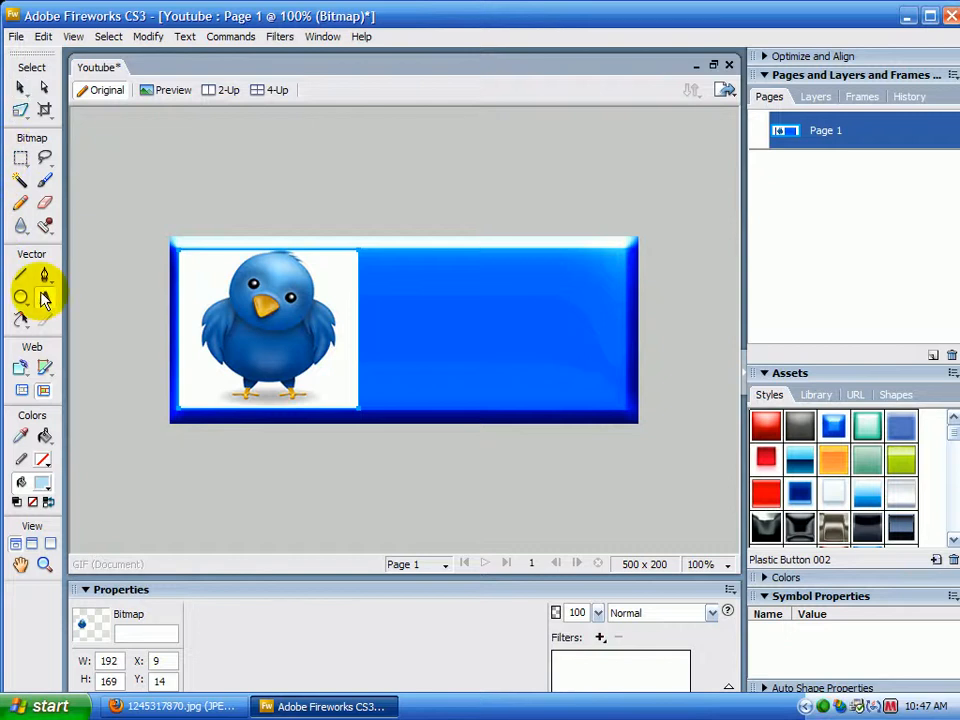
# Choose the Tondo font at size 26 and start a text box on the button beside the bird
pyautogui.click(44, 298)
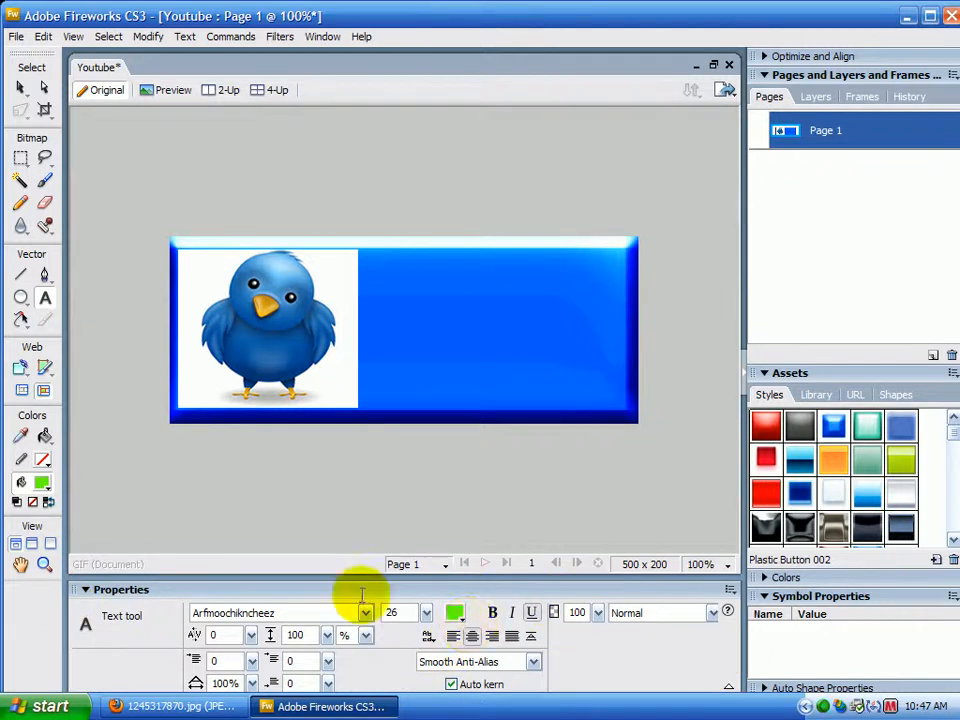
pyautogui.click(454, 612)
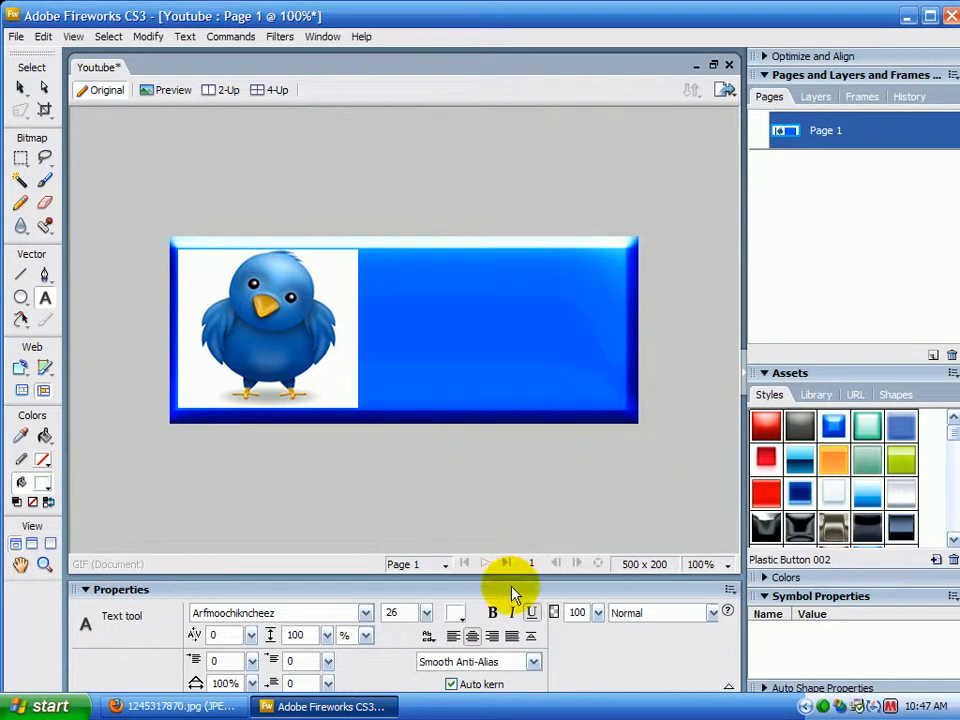
pyautogui.moveTo(570, 524)
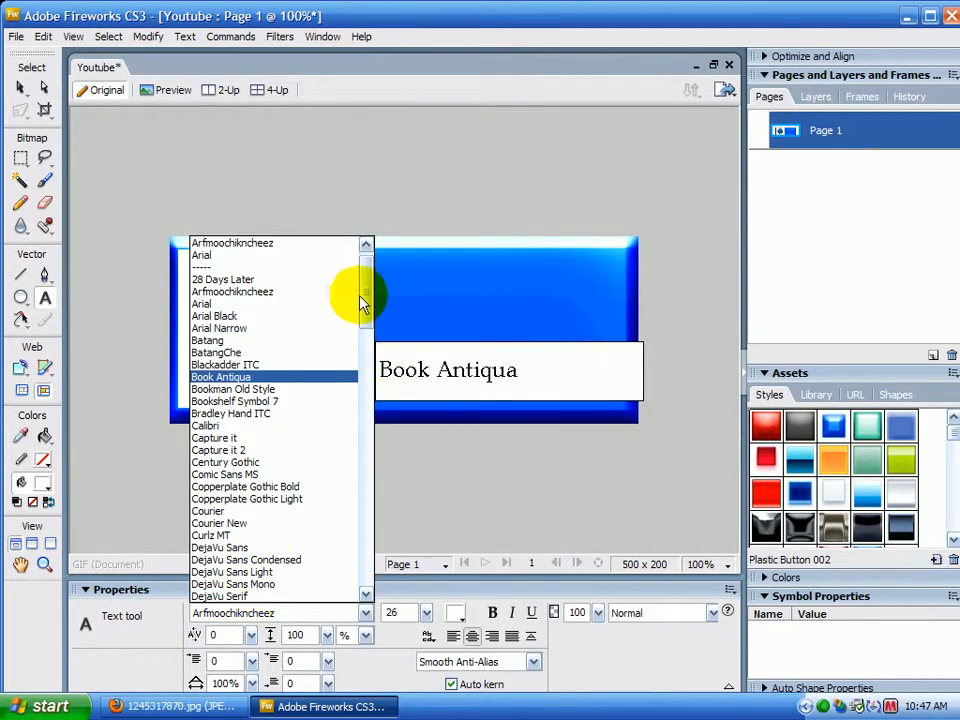
pyautogui.moveTo(364, 296); pyautogui.dragTo(378, 544)
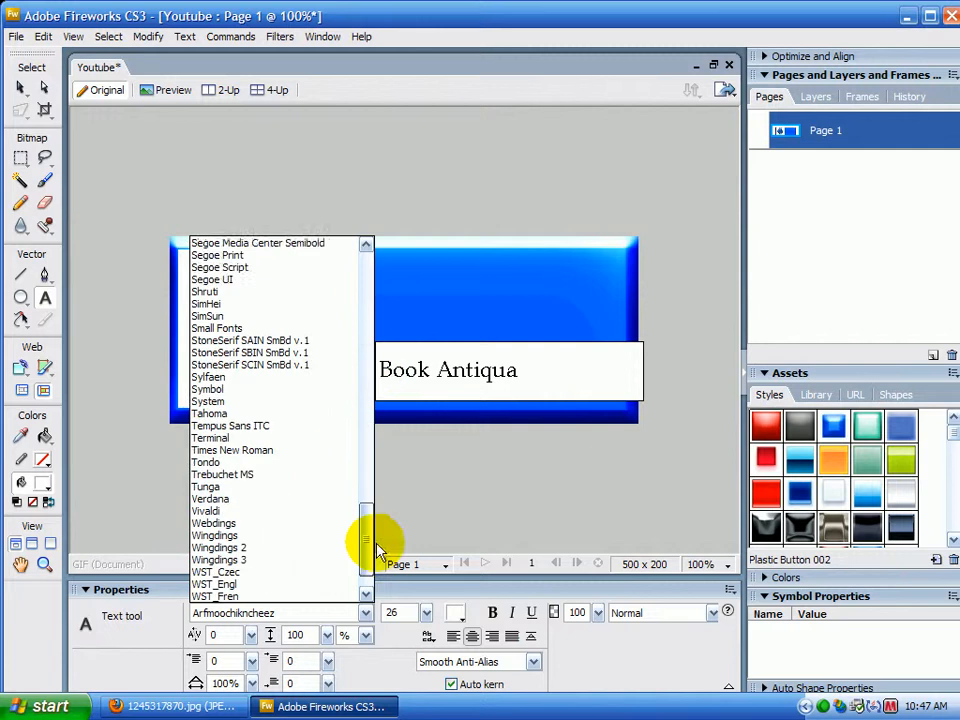
pyautogui.scroll(-3)
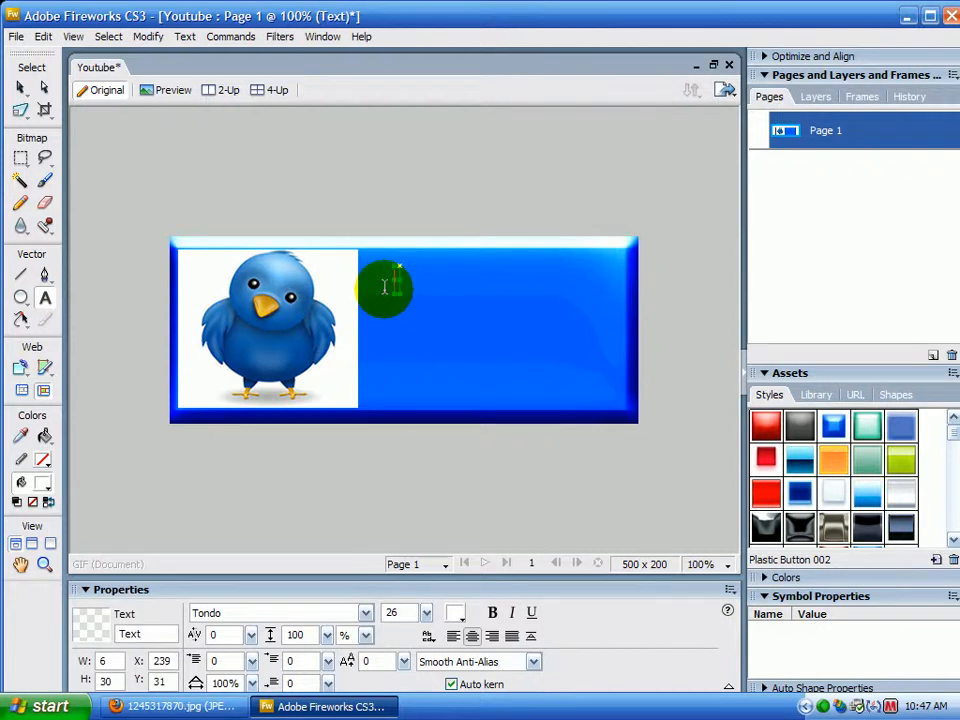
# Write the heading 'Add Me On Twitter' and move it near the top of the button
pyautogui.write('Add Me On')
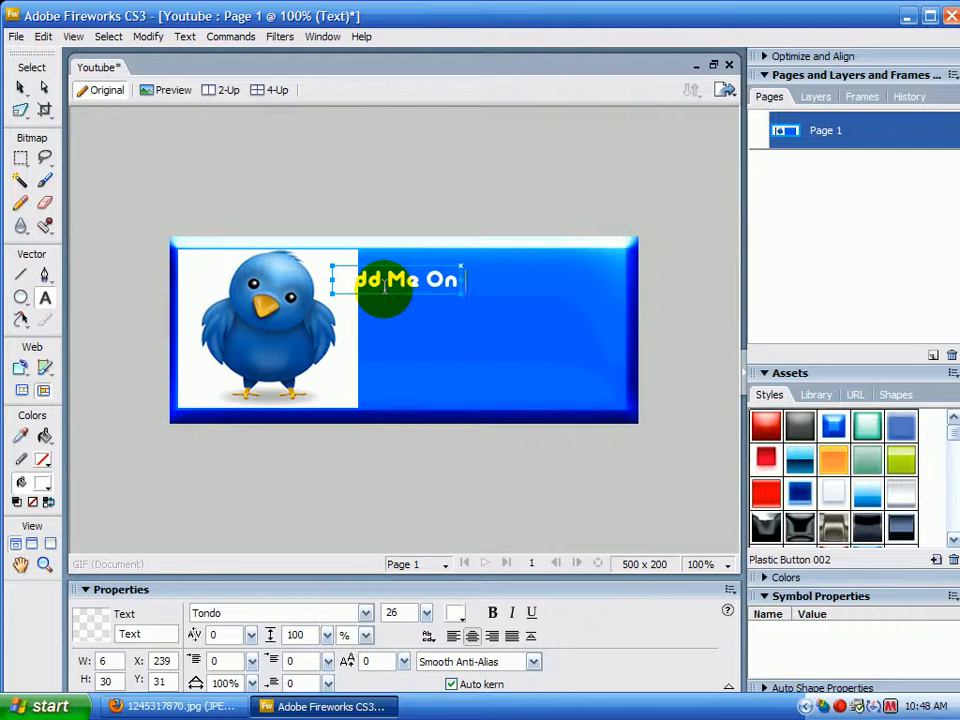
pyautogui.write('Twitter')
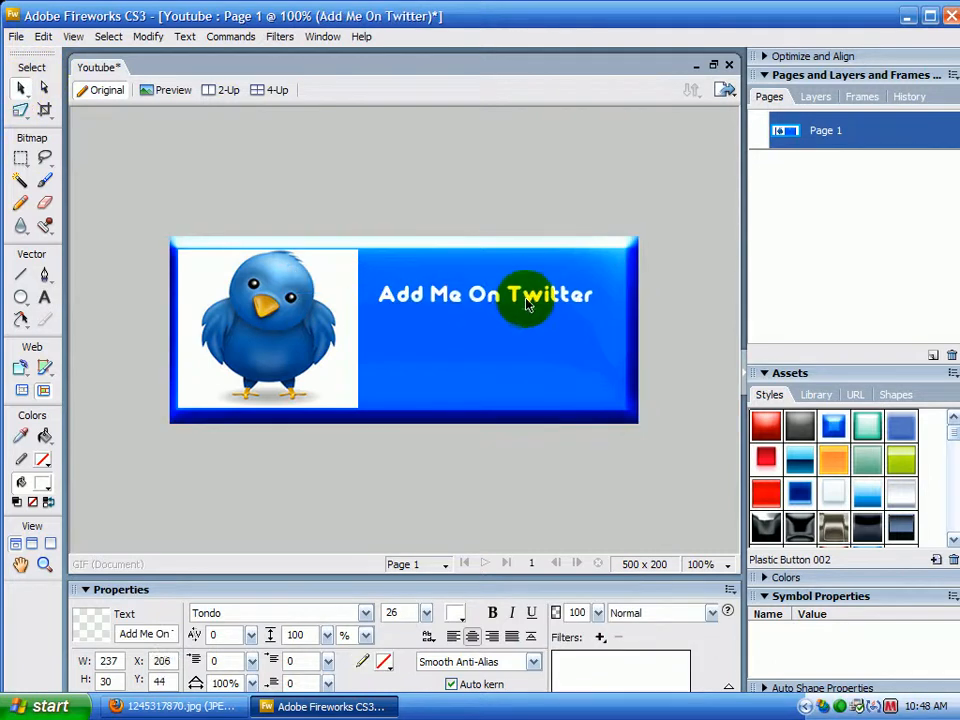
pyautogui.moveTo(528, 304); pyautogui.dragTo(504, 284)
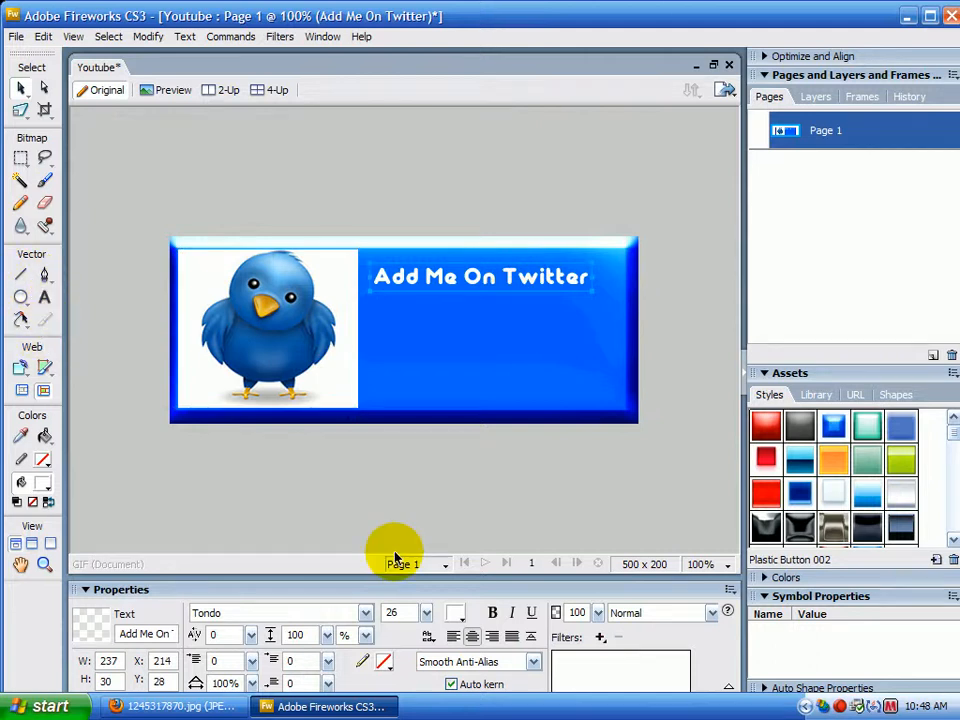
pyautogui.moveTo(44, 300)
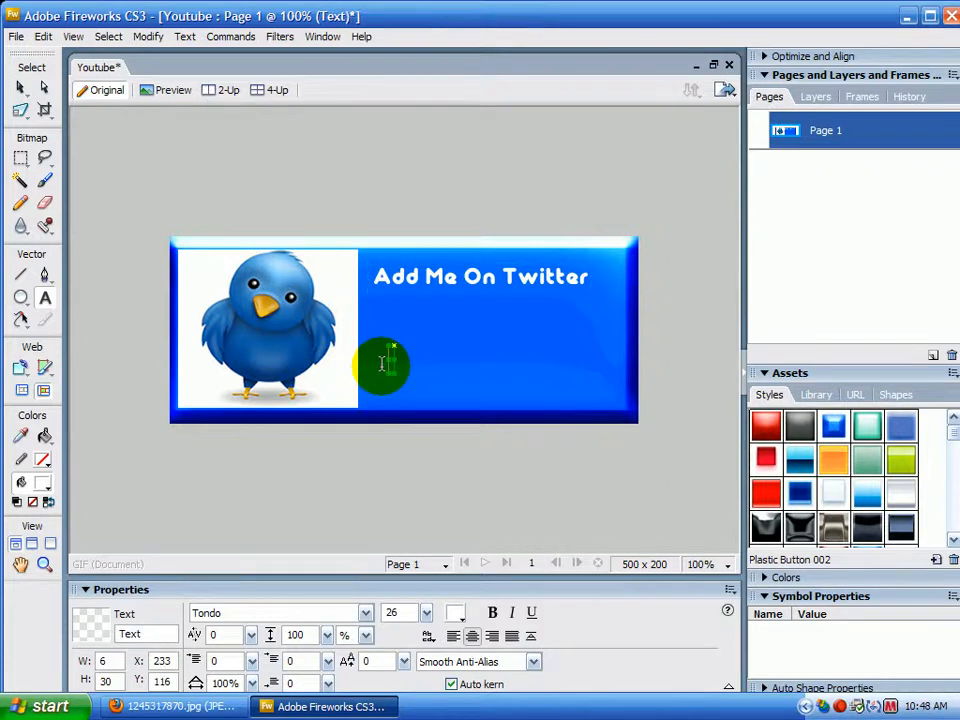
# Type the address Twitter.com/GossipClub101 below the heading, correcting the mistyped capitals
pyautogui.write('ww')
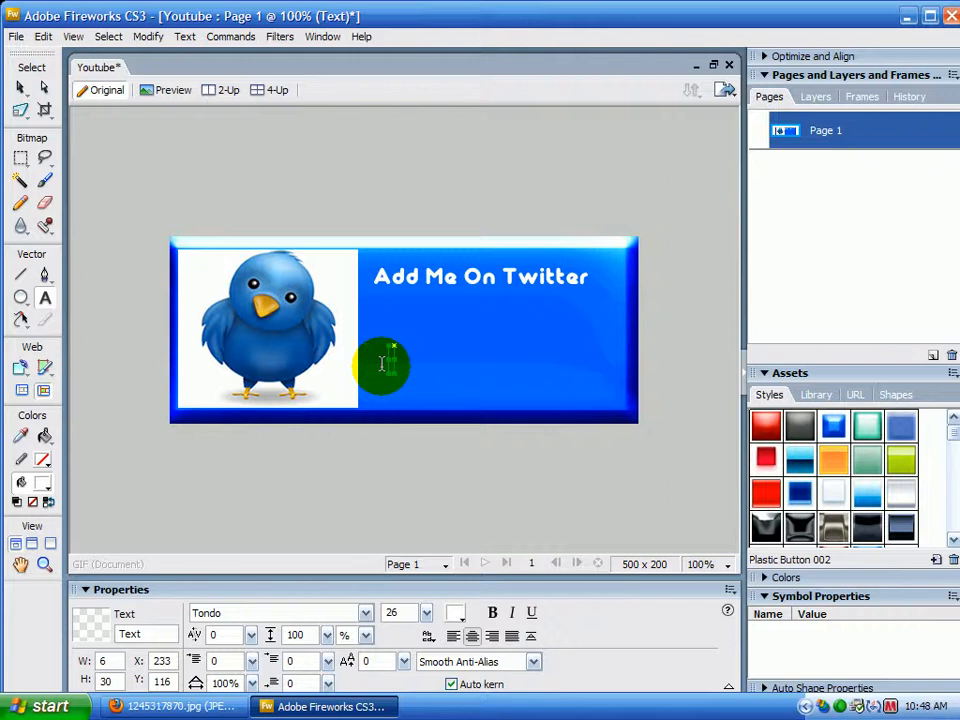
pyautogui.write('WITT')
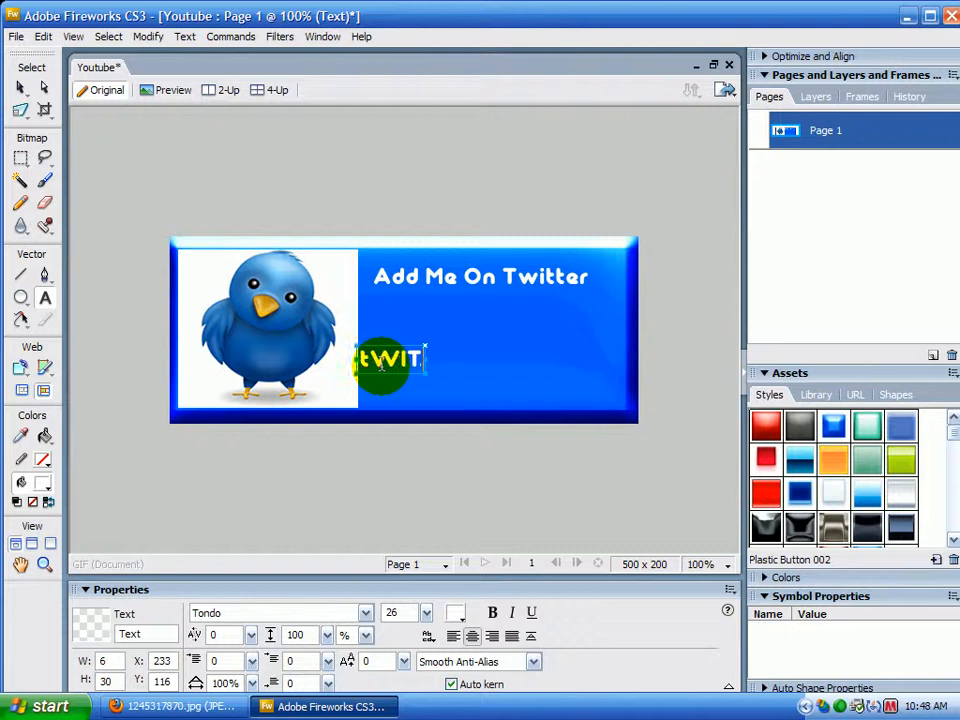
pyautogui.press('Delete')
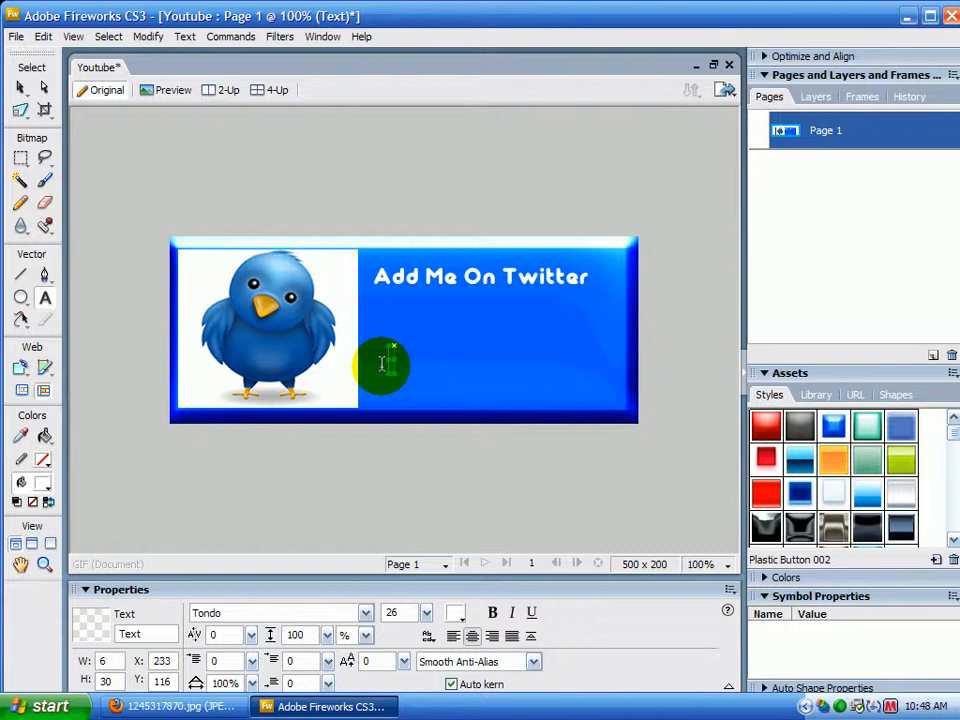
pyautogui.write('Twitter')
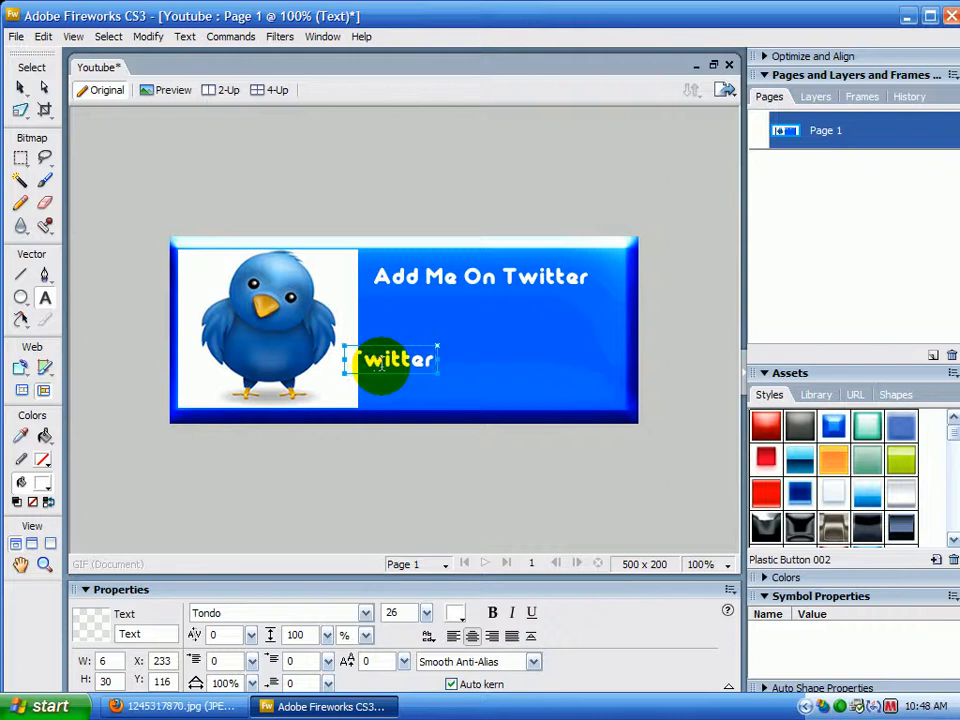
pyautogui.write('twitter.com')
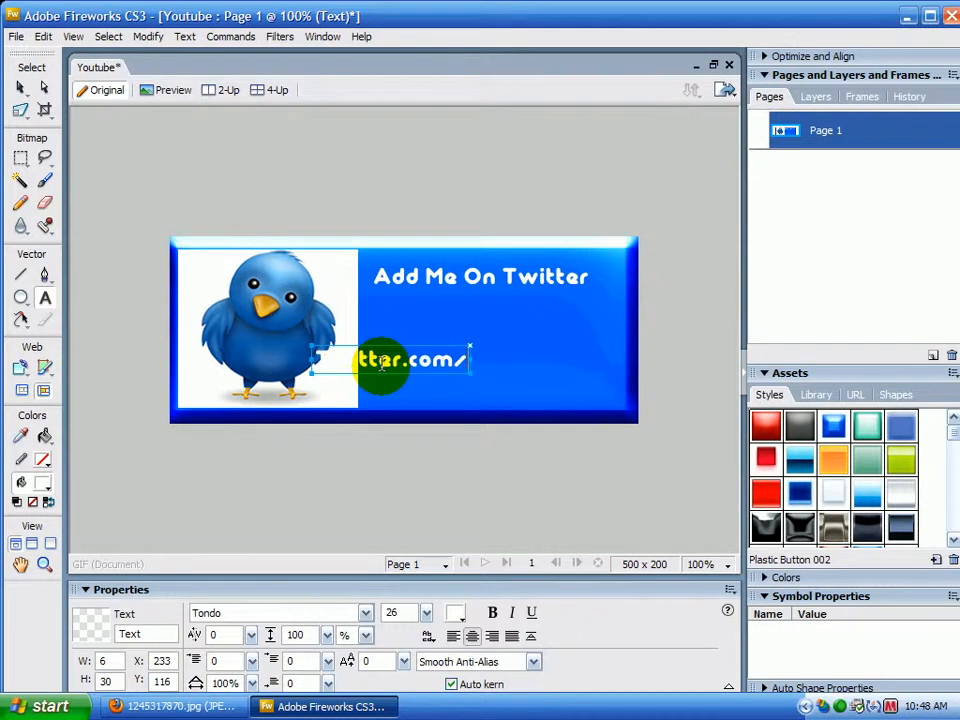
pyautogui.write('Goooip')
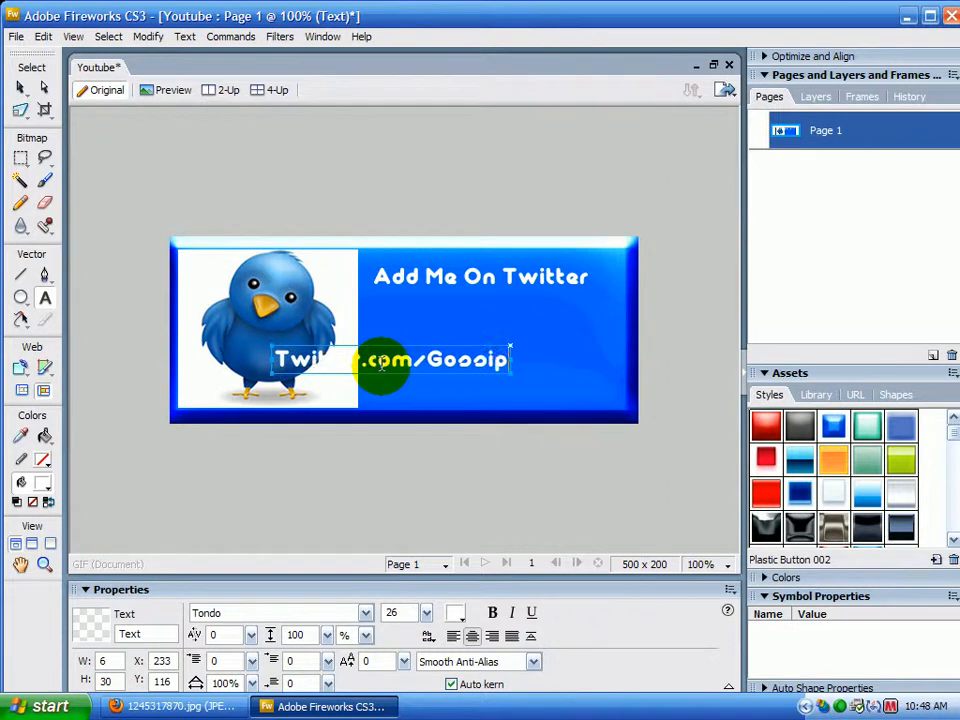
pyautogui.write('Club101')
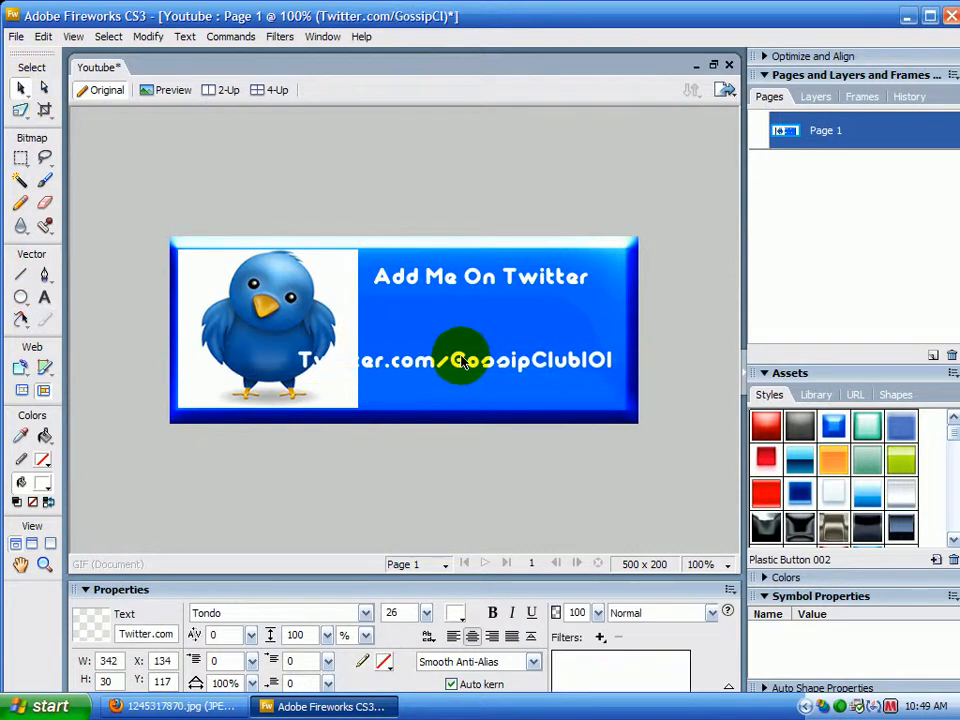
# Shift the Twitter address text left so it aligns under the heading, clear of the bird
pyautogui.moveTo(462, 360); pyautogui.dragTo(430, 364)
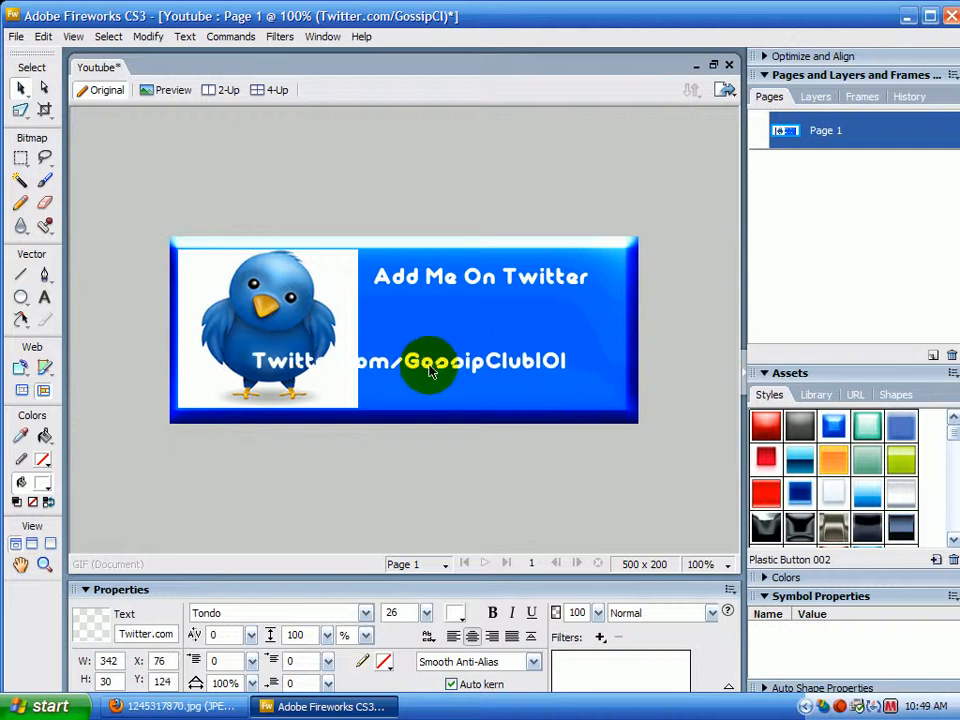
pyautogui.click(430, 360)
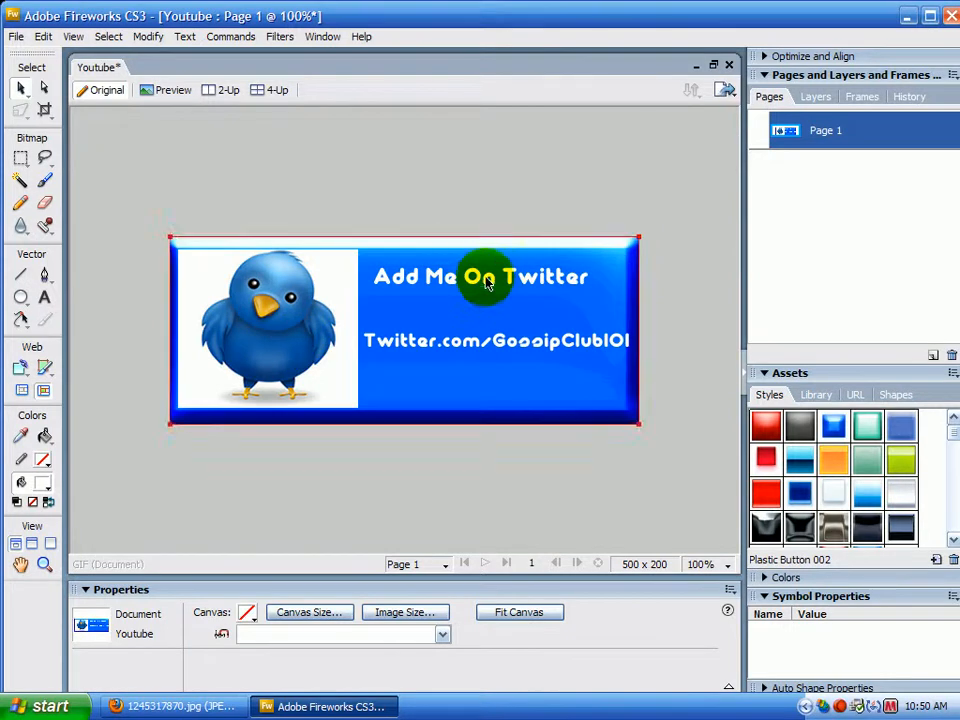
# Append exclamation marks so the heading reads 'Add Me On Twitter!!!'
pyautogui.click(486, 276)
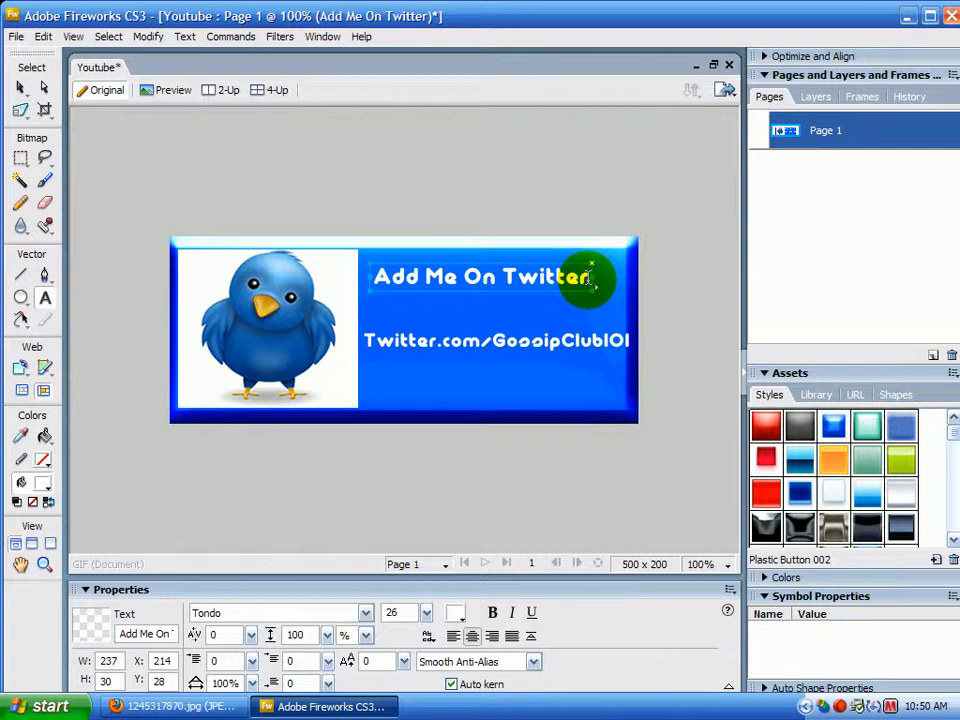
pyautogui.write('!!!')
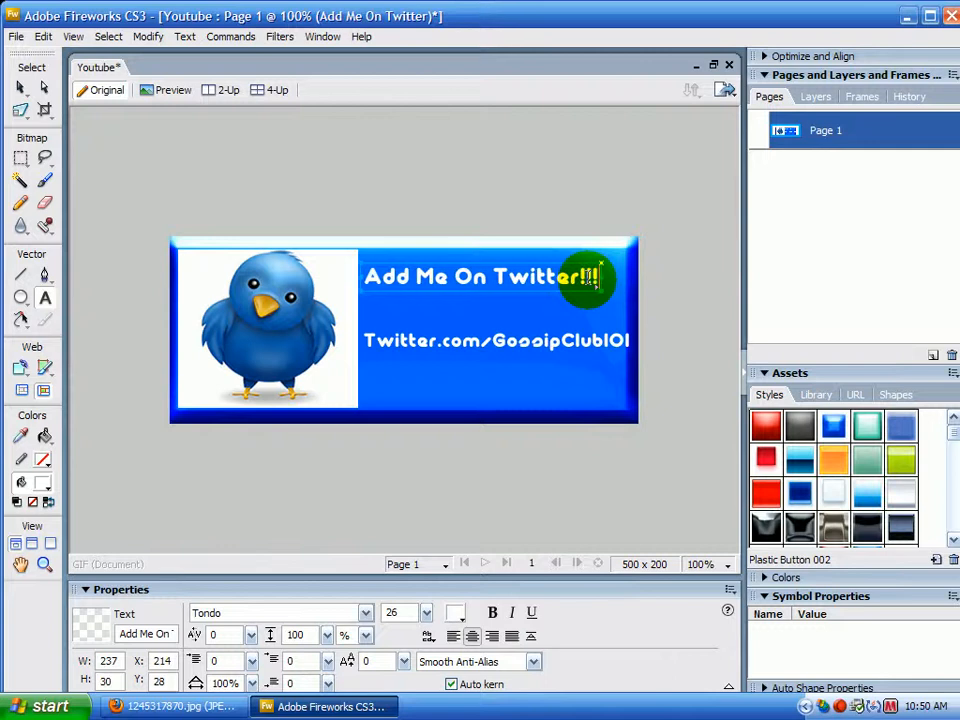